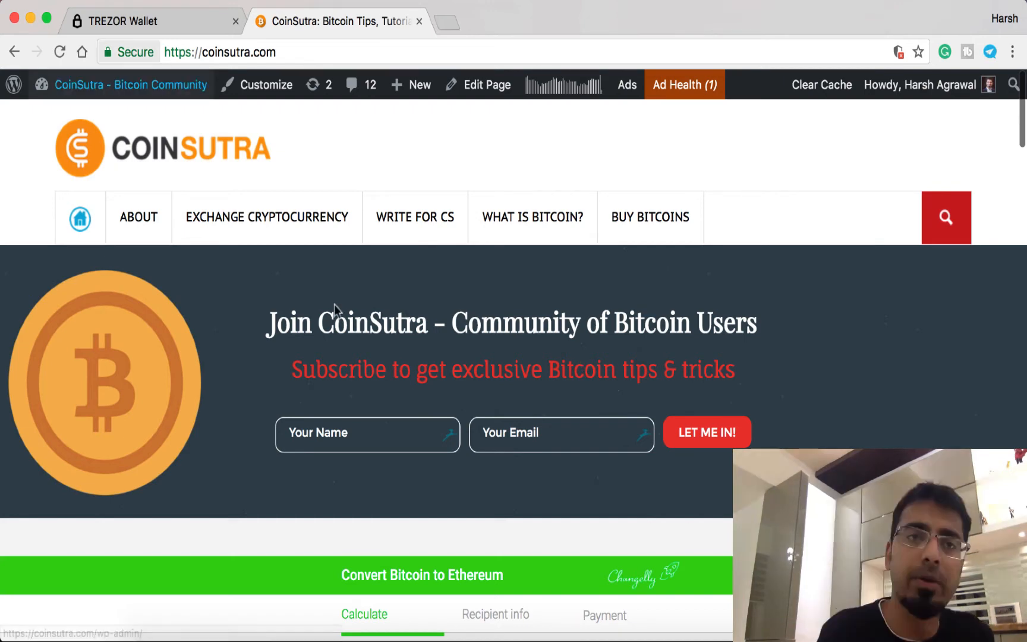
Step: Bring up the TREZOR Wallet page showing the connected device's setup welcome screen
left_click(150, 20)
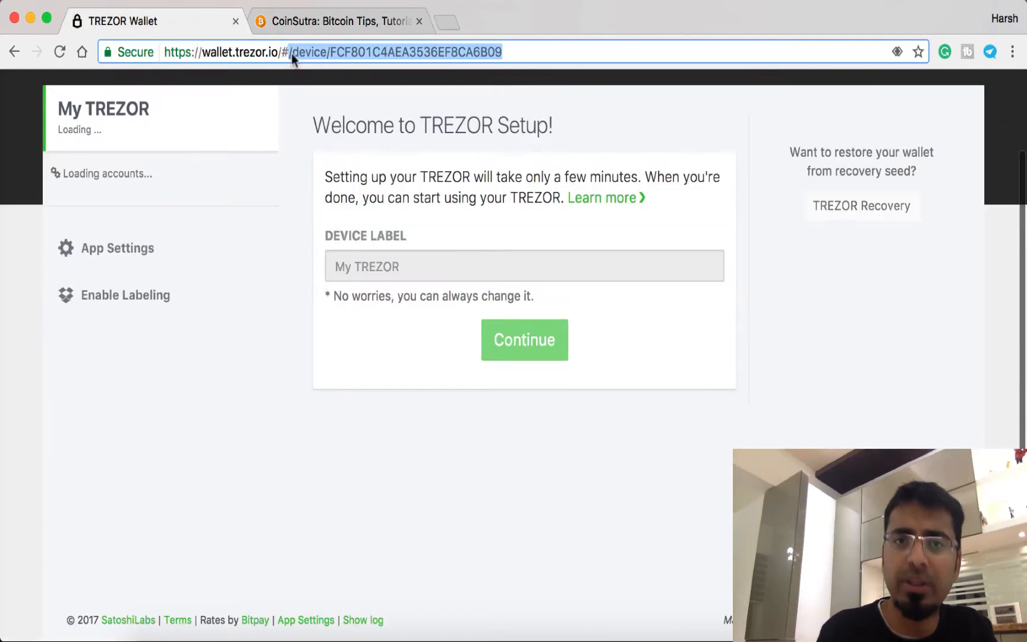
left_click(525, 266)
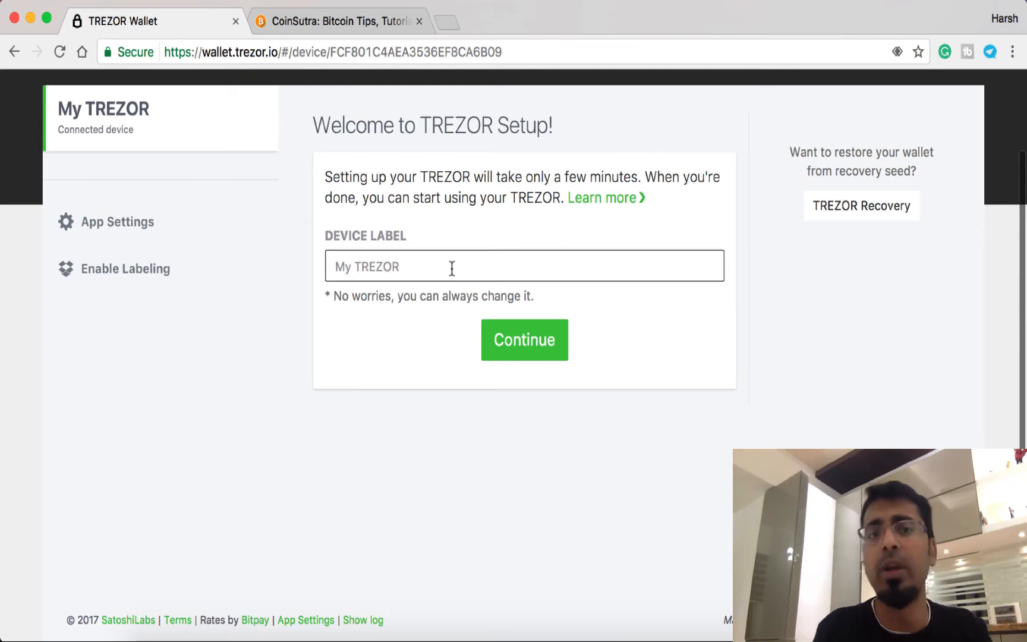
mouse_move(779, 205)
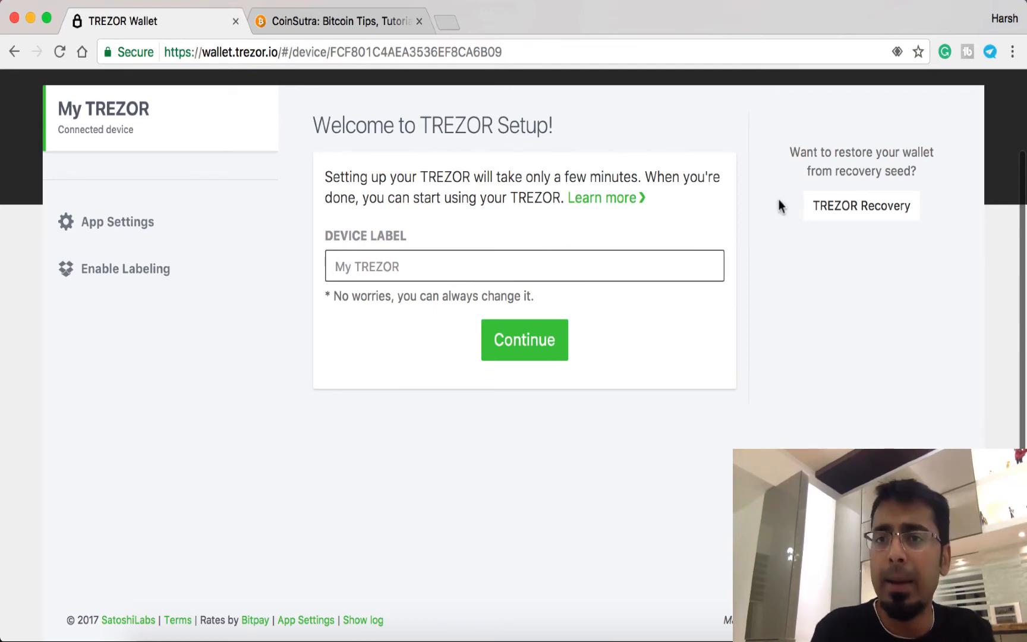
mouse_move(570, 157)
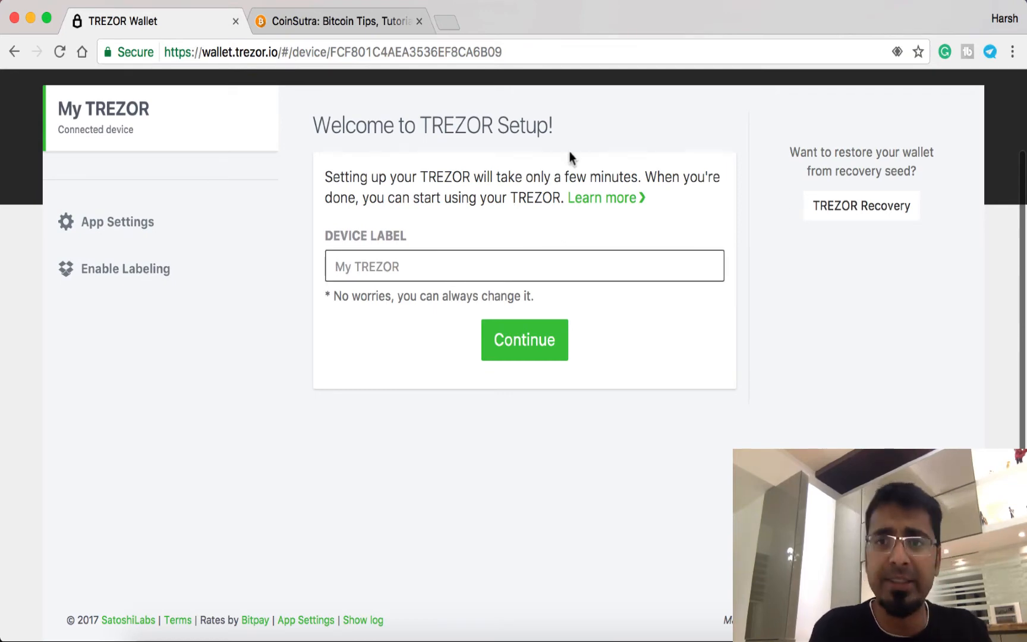
Step: Start seed recovery with label CoinSutra and seed length kept at 24 words
left_click_drag(790, 152, 908, 171)
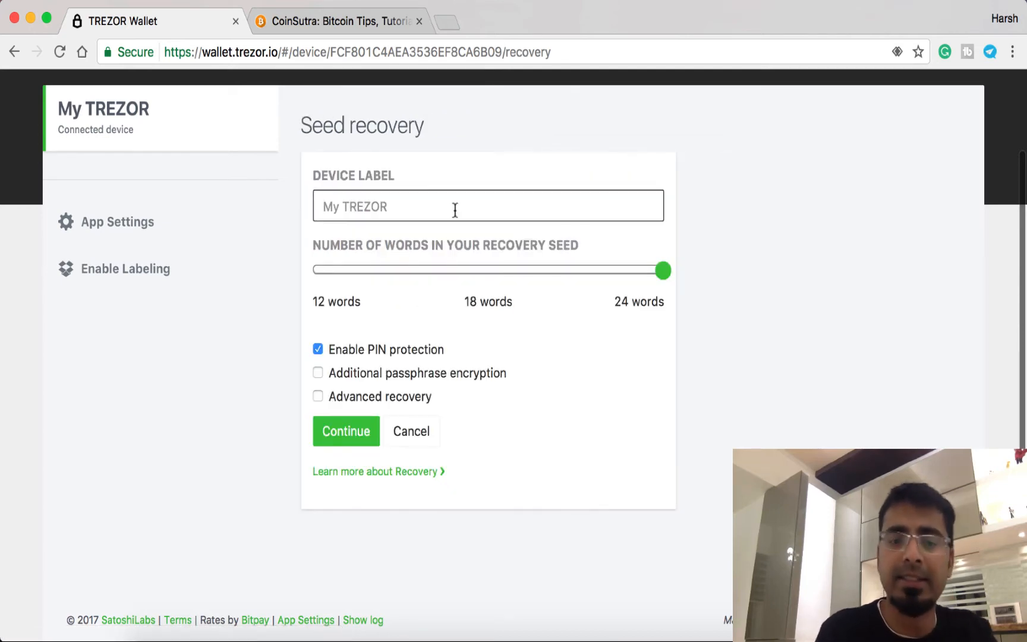
type("CoinSu")
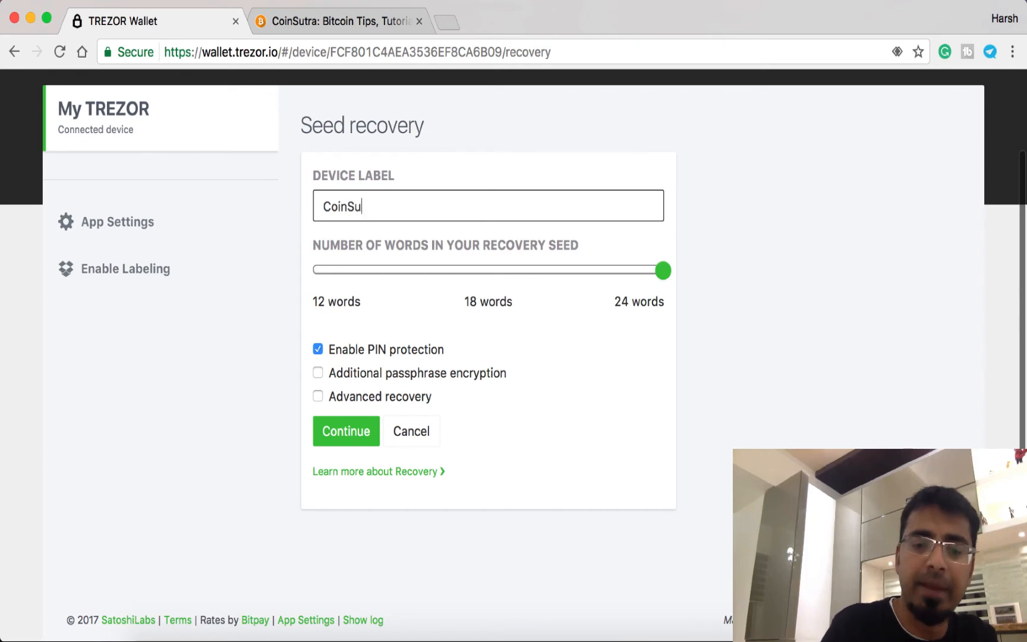
left_click_drag(662, 270, 488, 270)
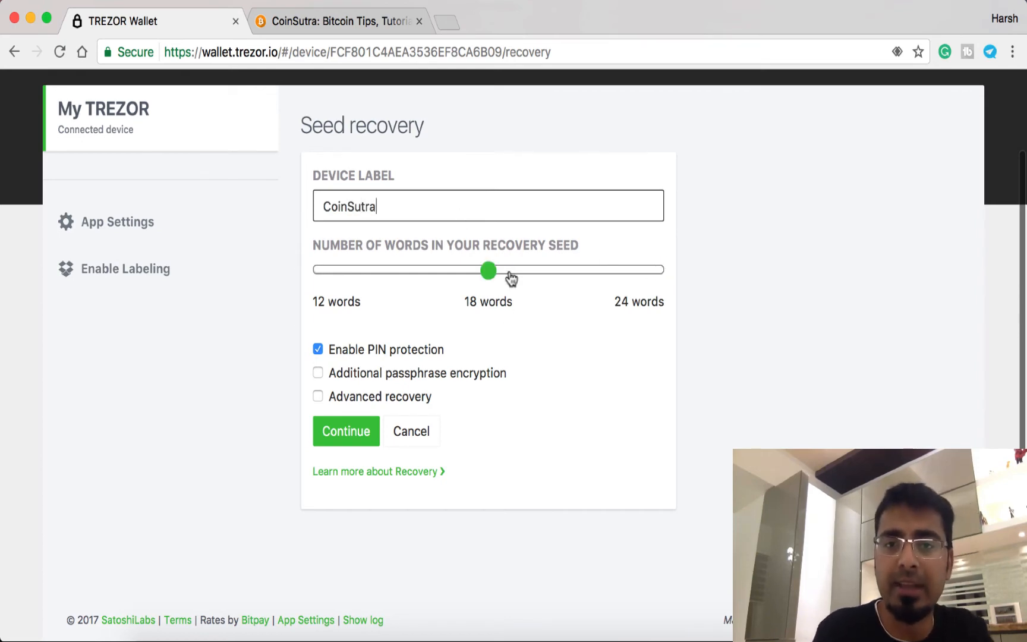
left_click_drag(488, 270, 663, 270)
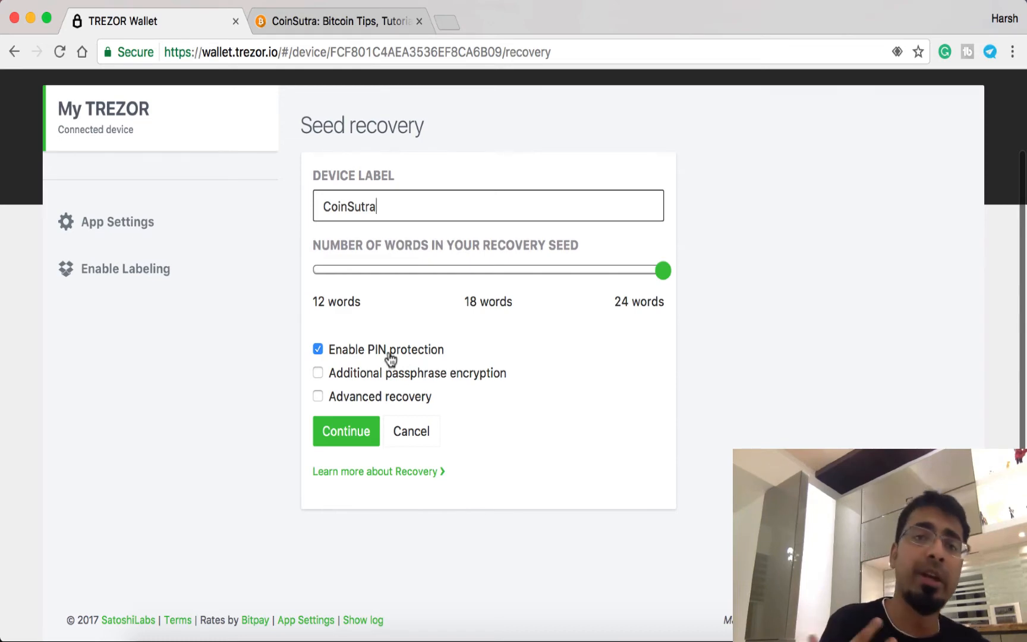
mouse_move(396, 365)
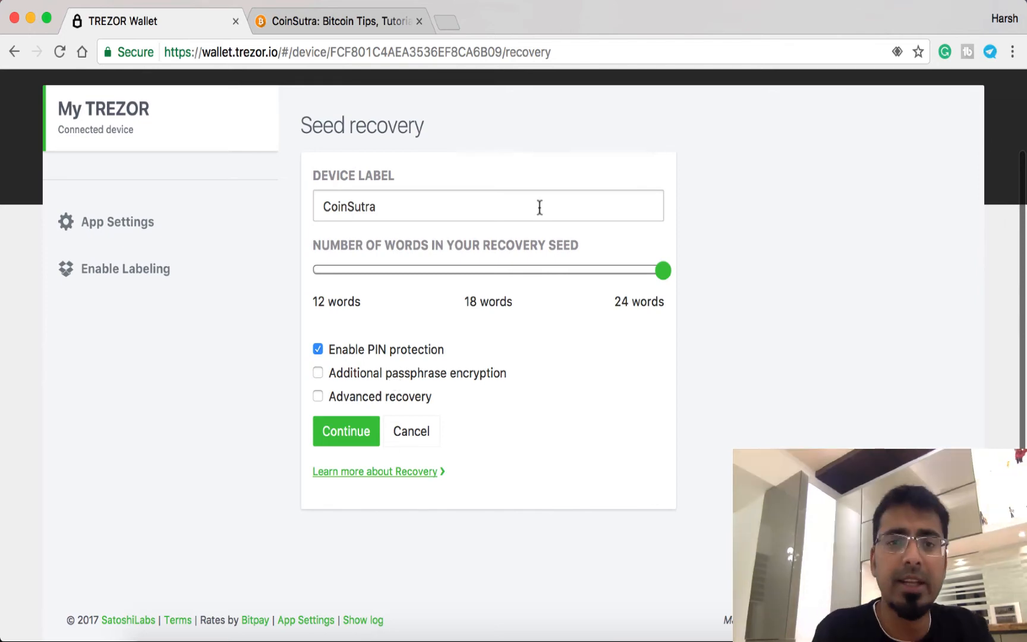
Step: Leave advanced recovery off and submit the recovery settings
left_click(317, 396)
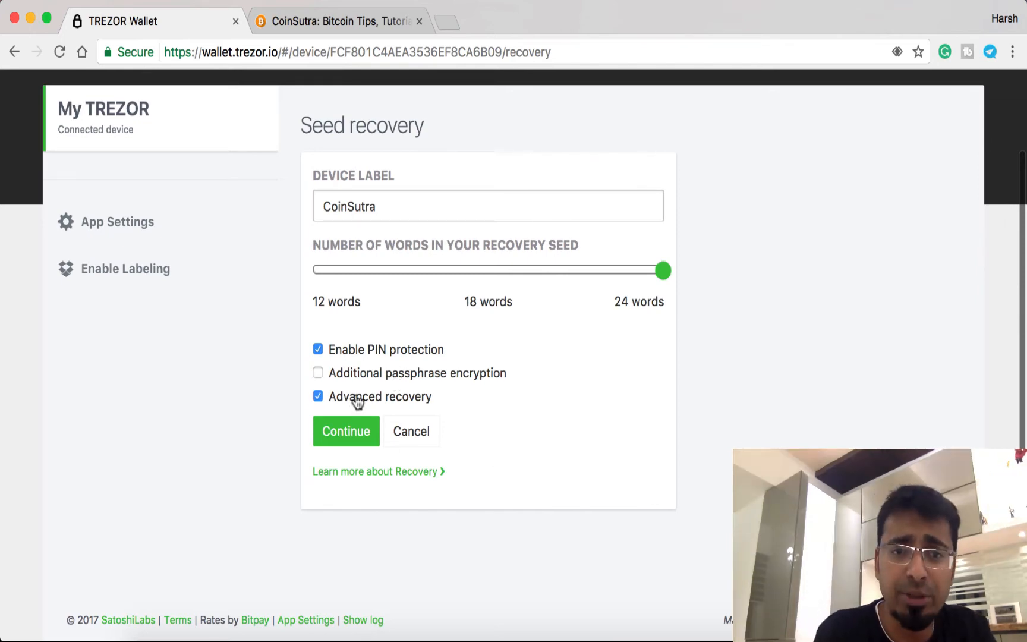
left_click(318, 396)
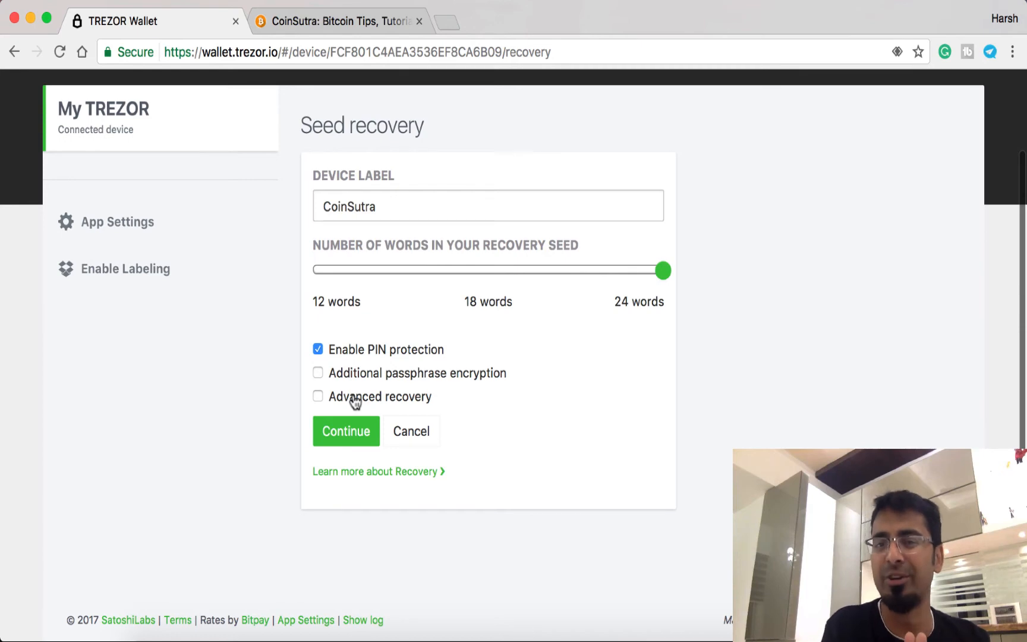
mouse_move(386, 419)
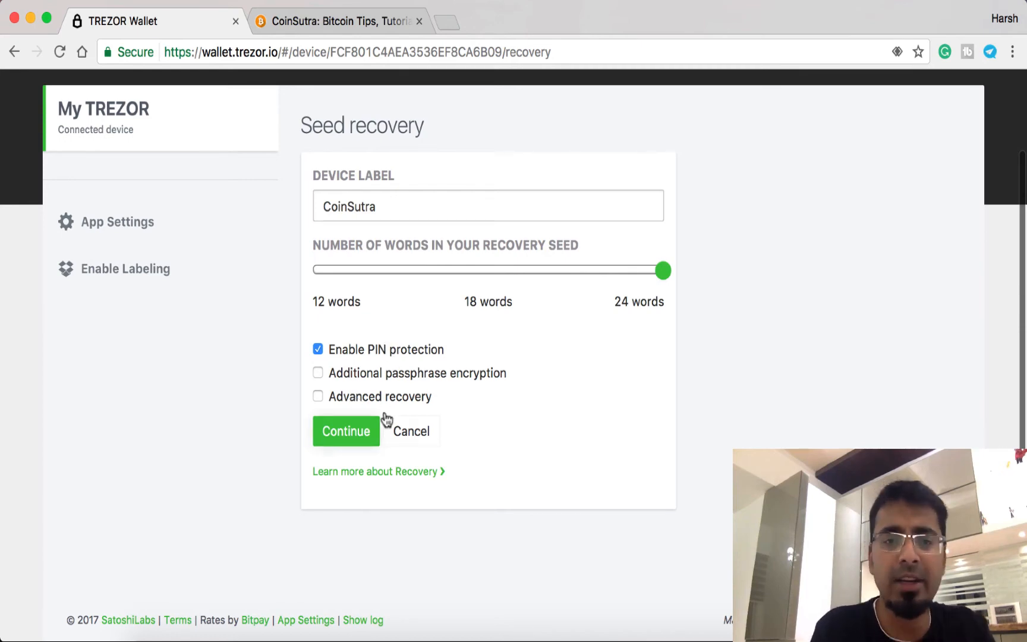
left_click(346, 431)
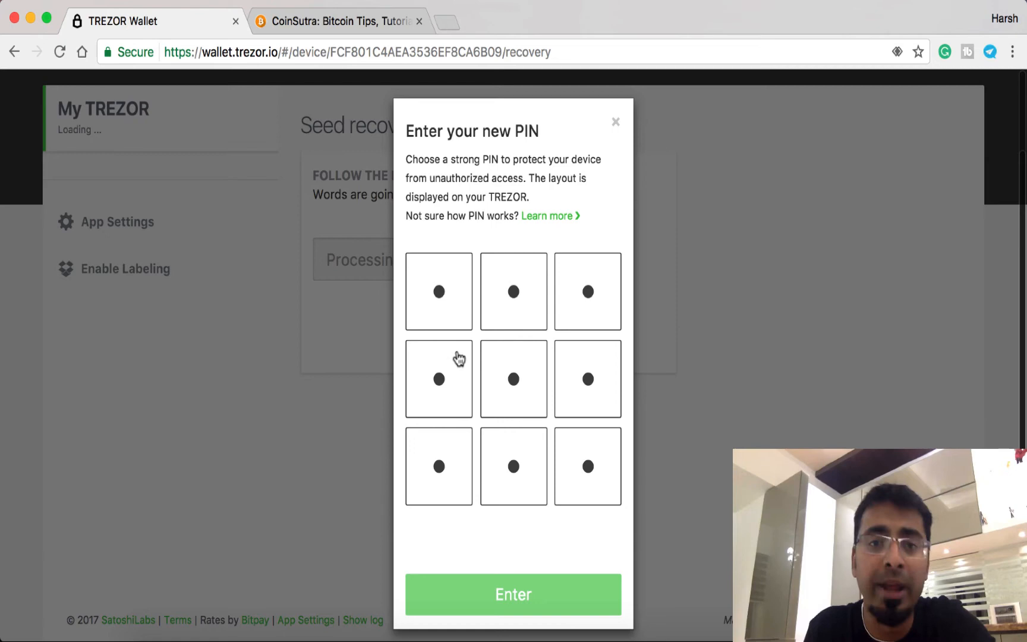
mouse_move(444, 384)
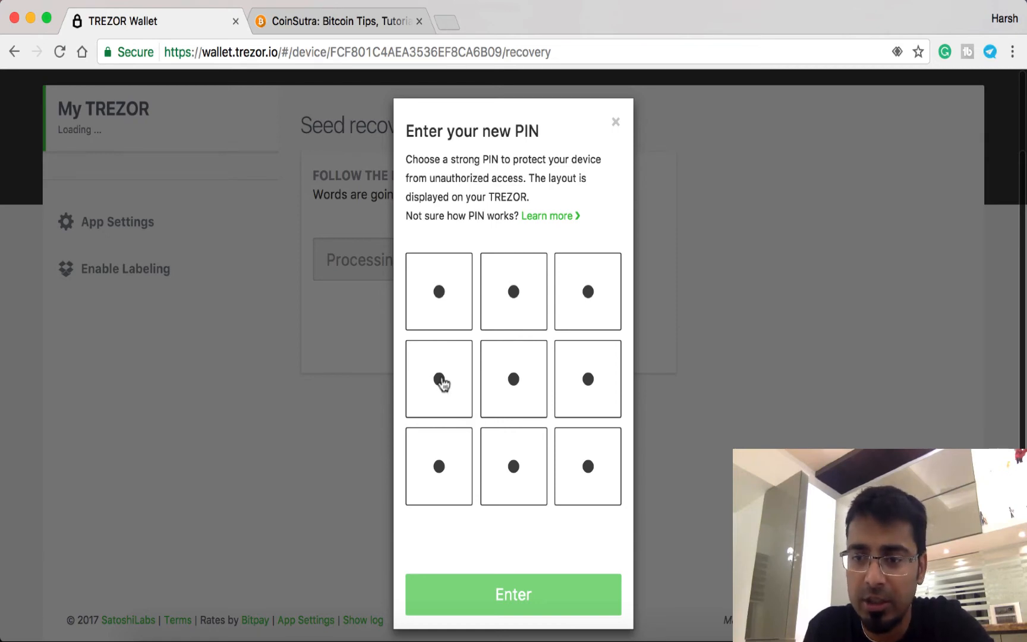
Step: Enter a new PIN on the grid and re-enter it to confirm
left_click(439, 379)
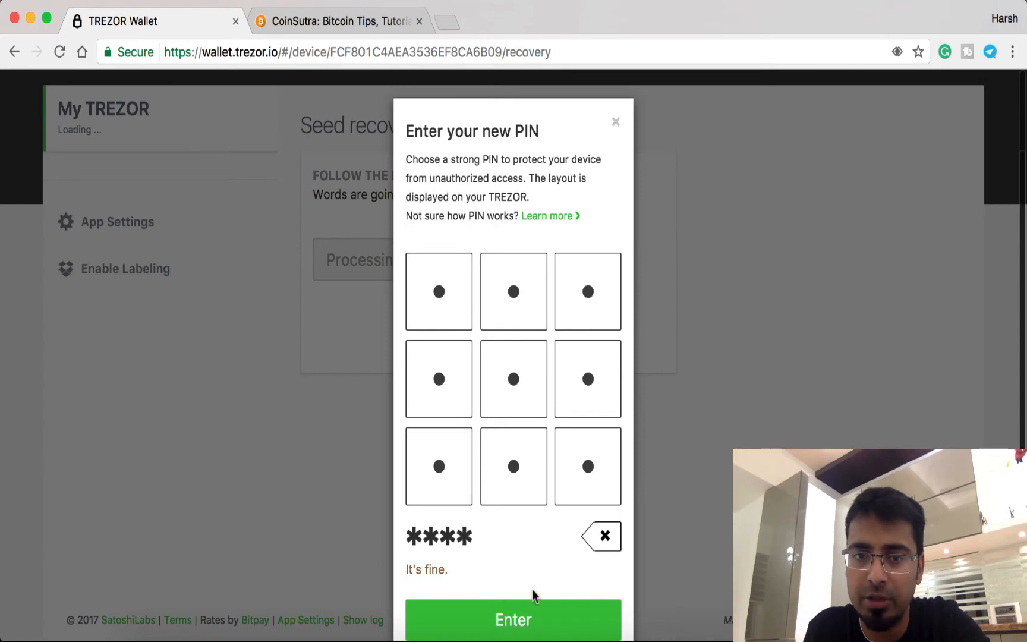
left_click(513, 620)
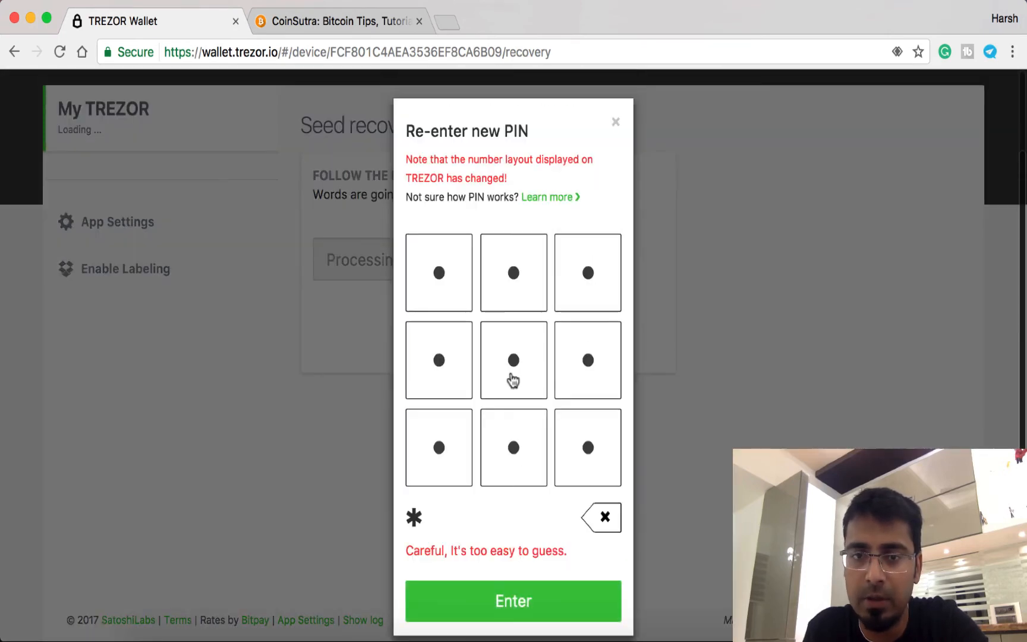
left_click(587, 272)
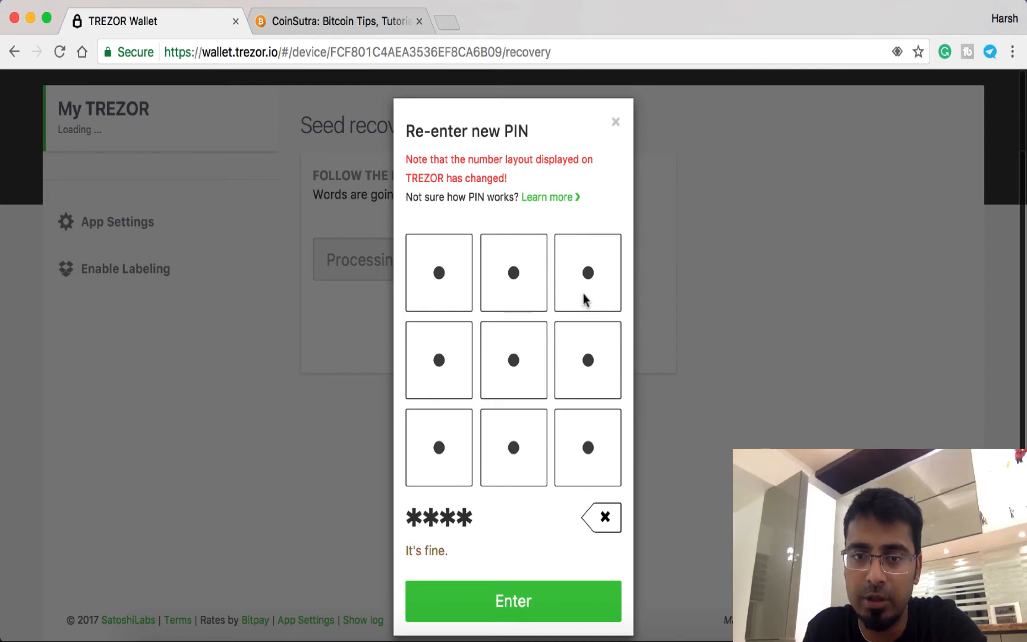
left_click(513, 601)
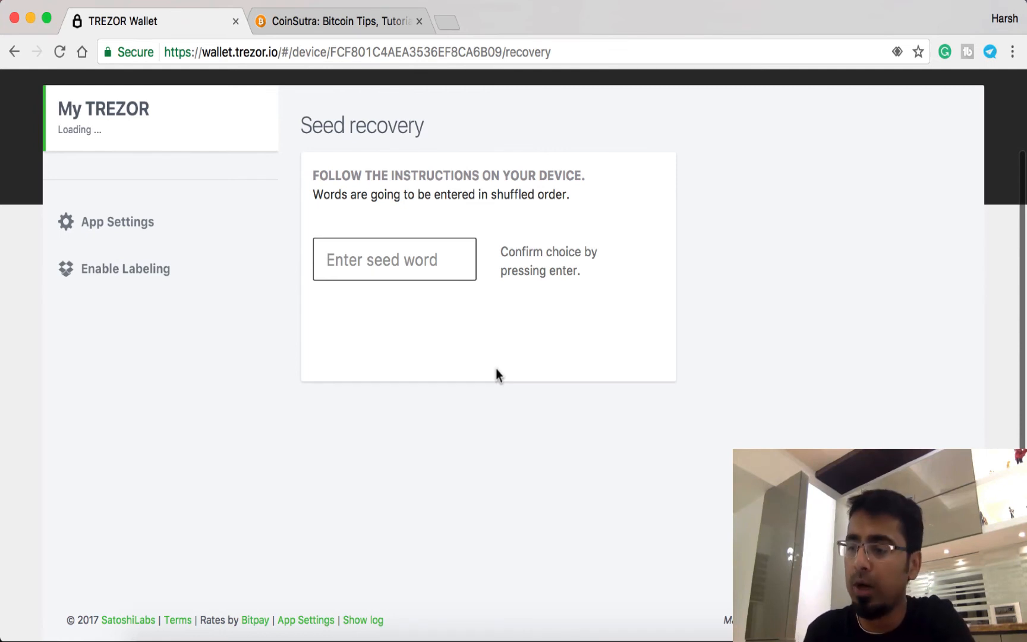
Step: Enter the requested seed words 'you' and 'omit'
type("you")
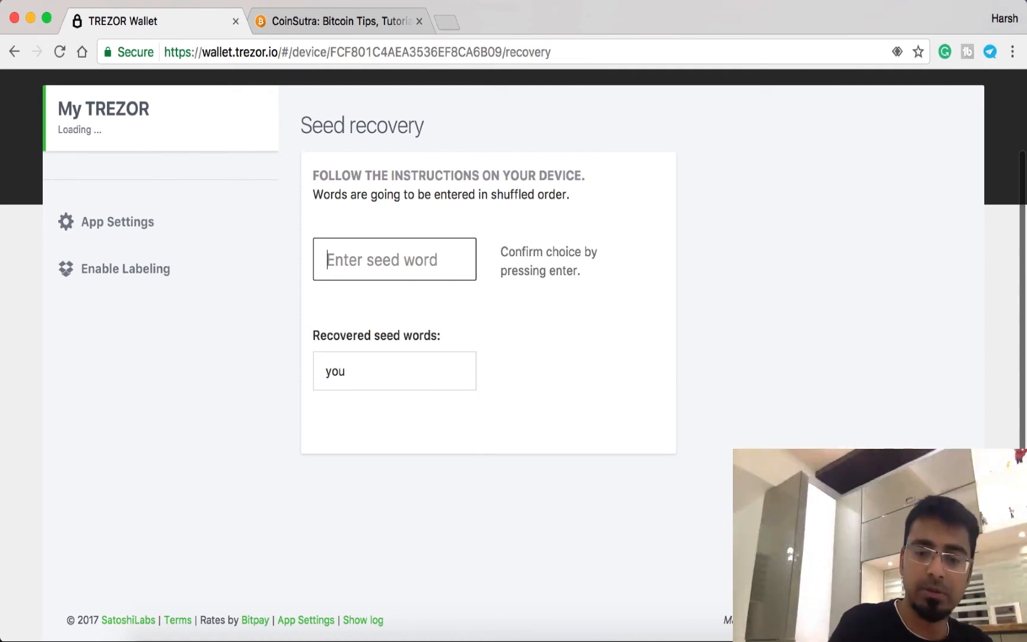
type("omit")
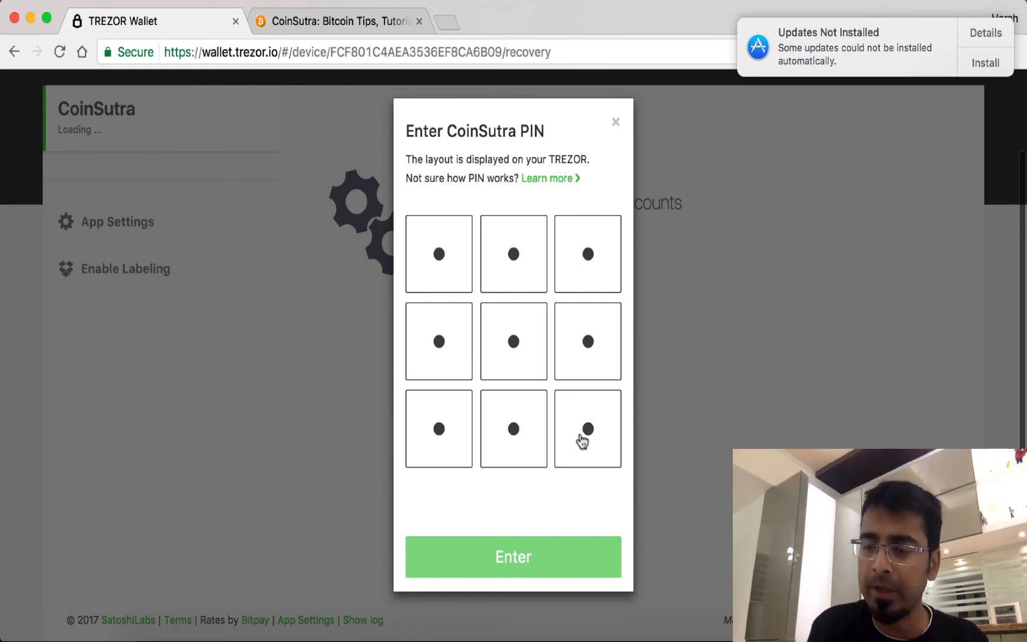
Step: Unlock the CoinSutra wallet by entering its PIN on the grid
left_click(588, 429)
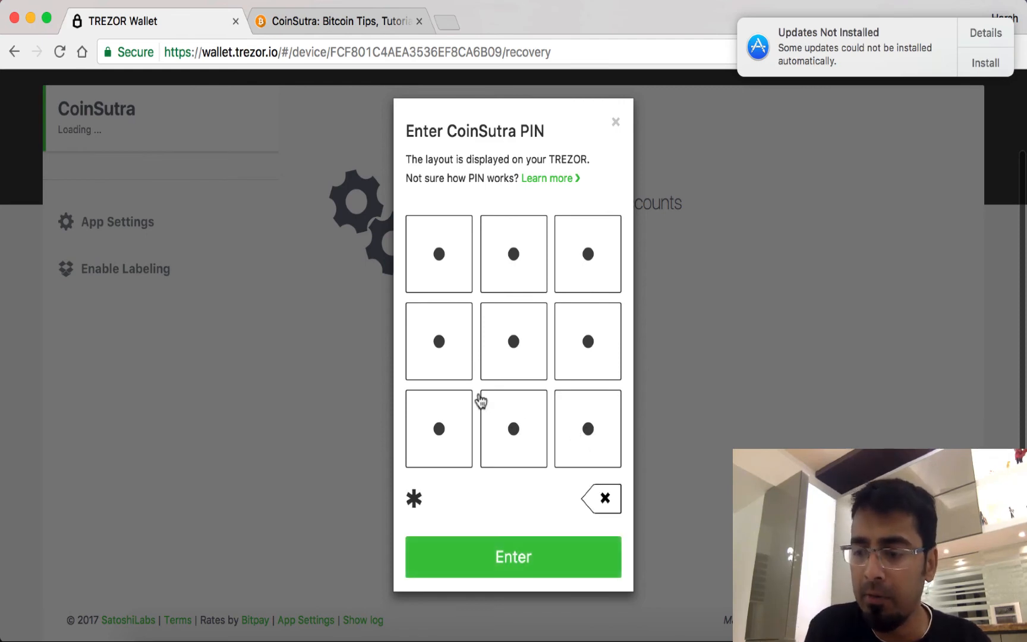
left_click(438, 253)
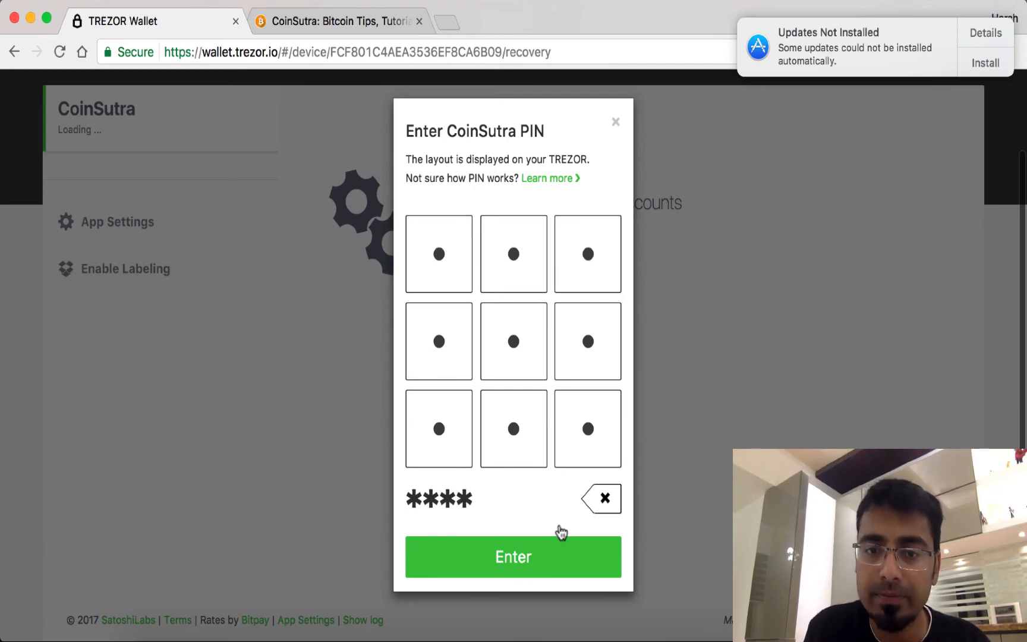
left_click(512, 557)
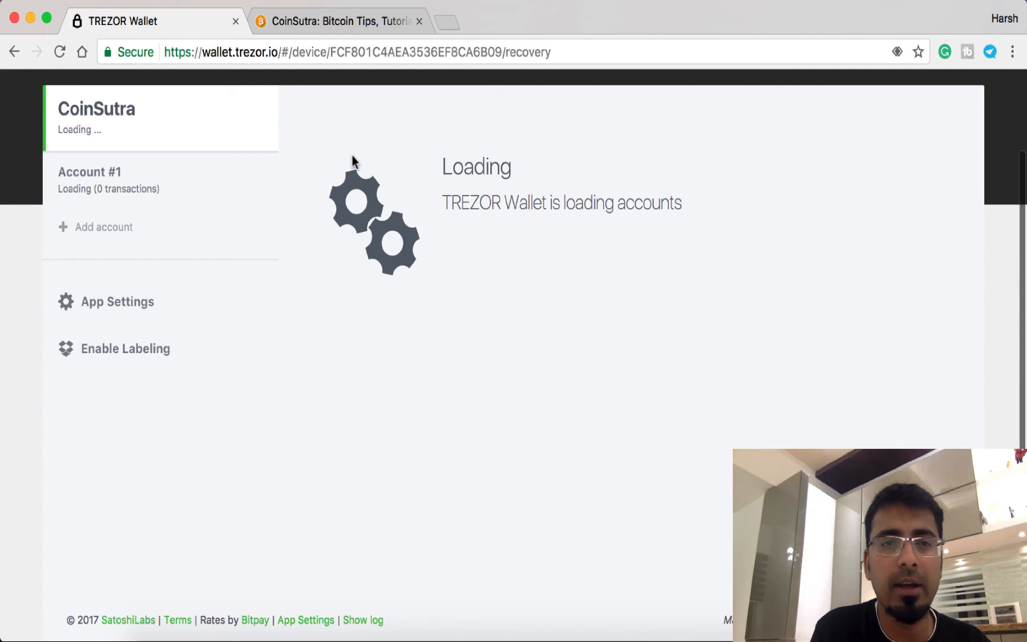